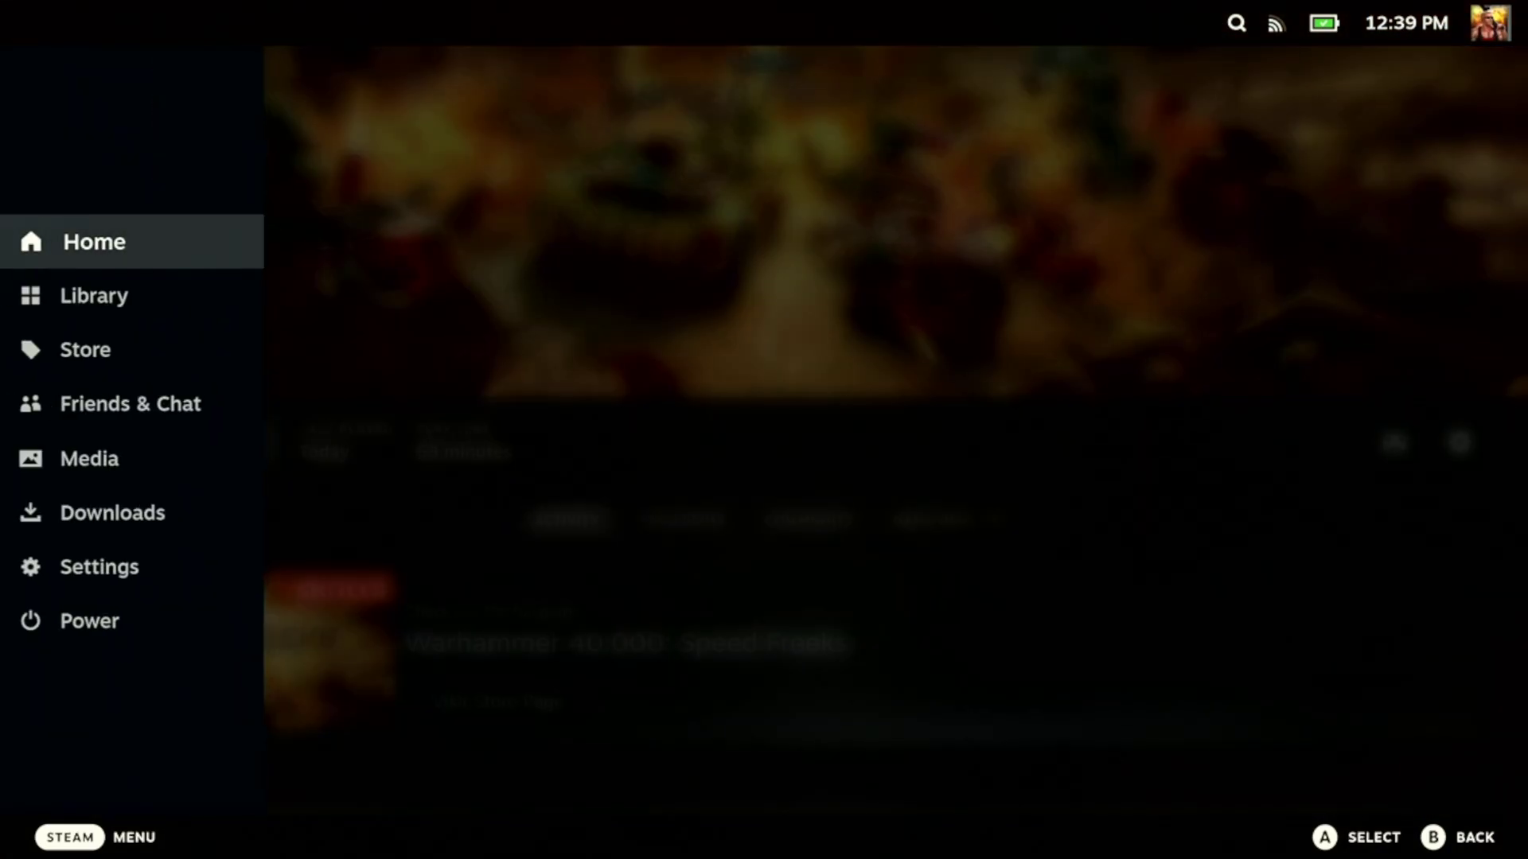
- Switch the Steam Deck from Game Mode to the KDE Plasma desktop via the Power menu
click(115, 567)
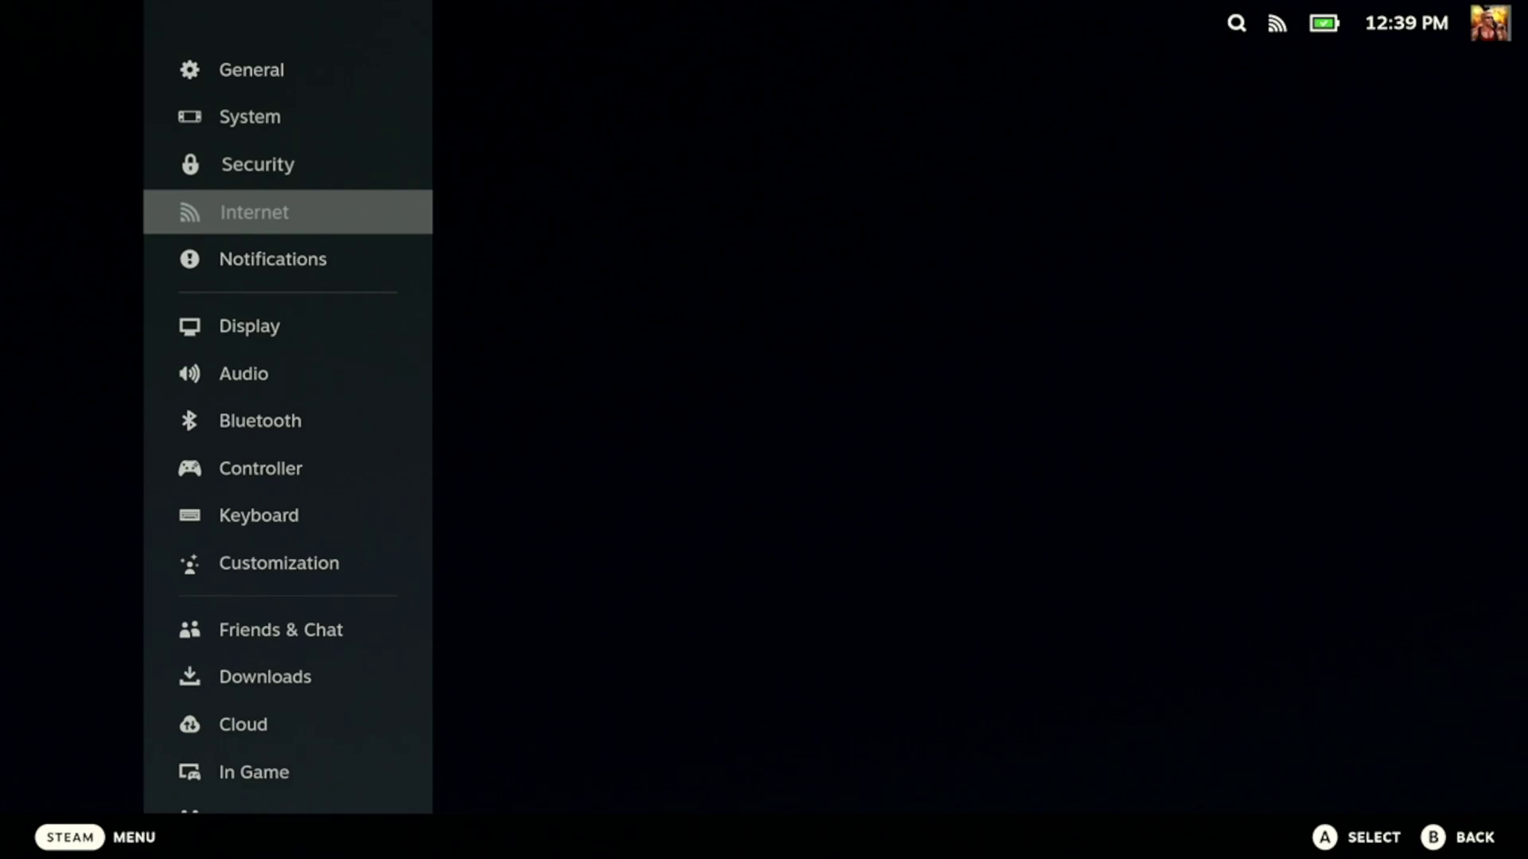
click(260, 421)
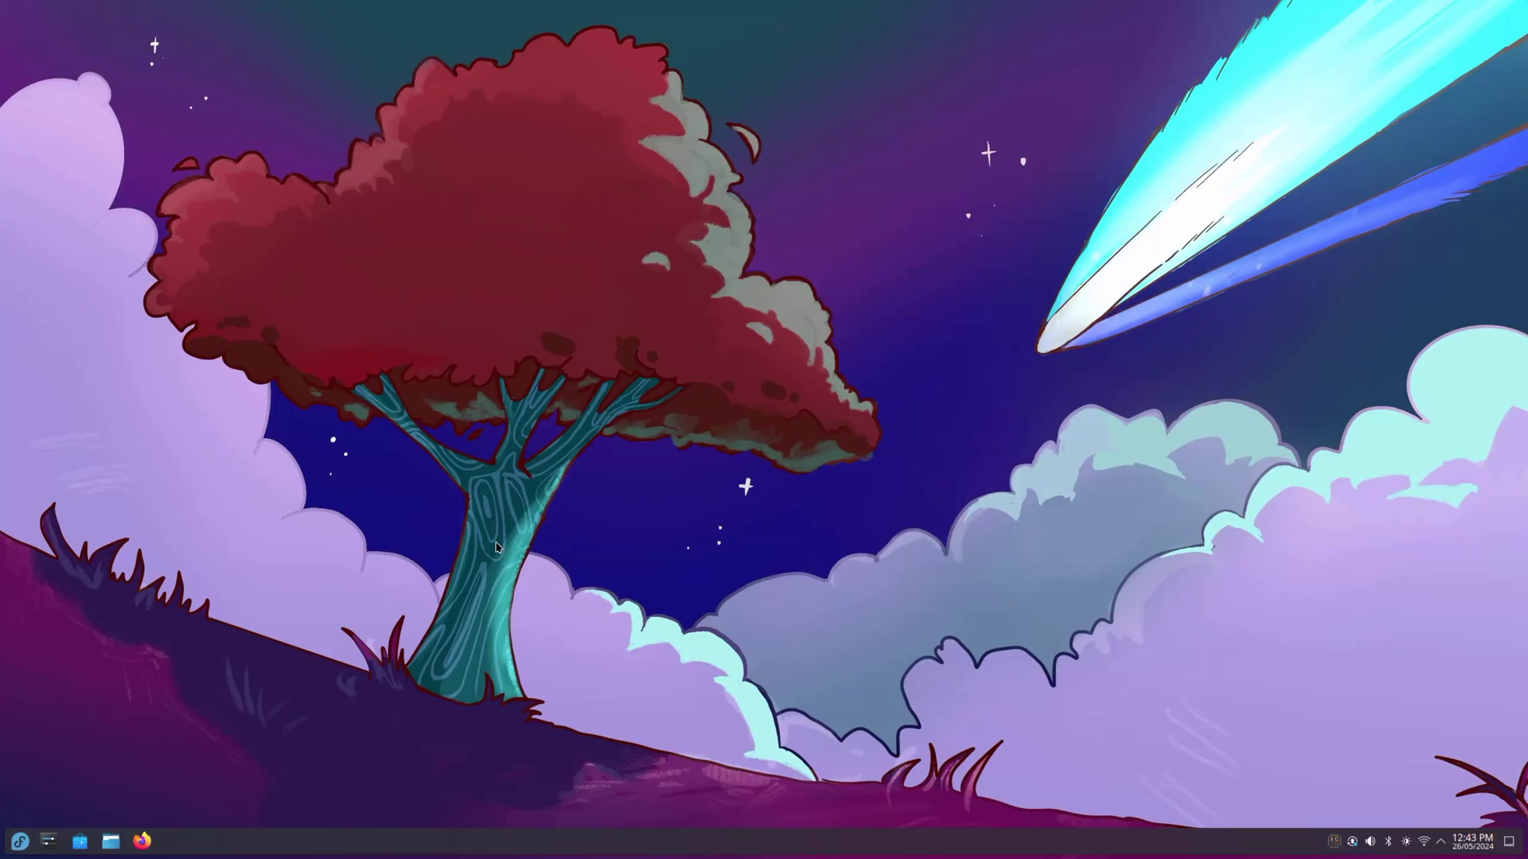
mouse_move(866, 447)
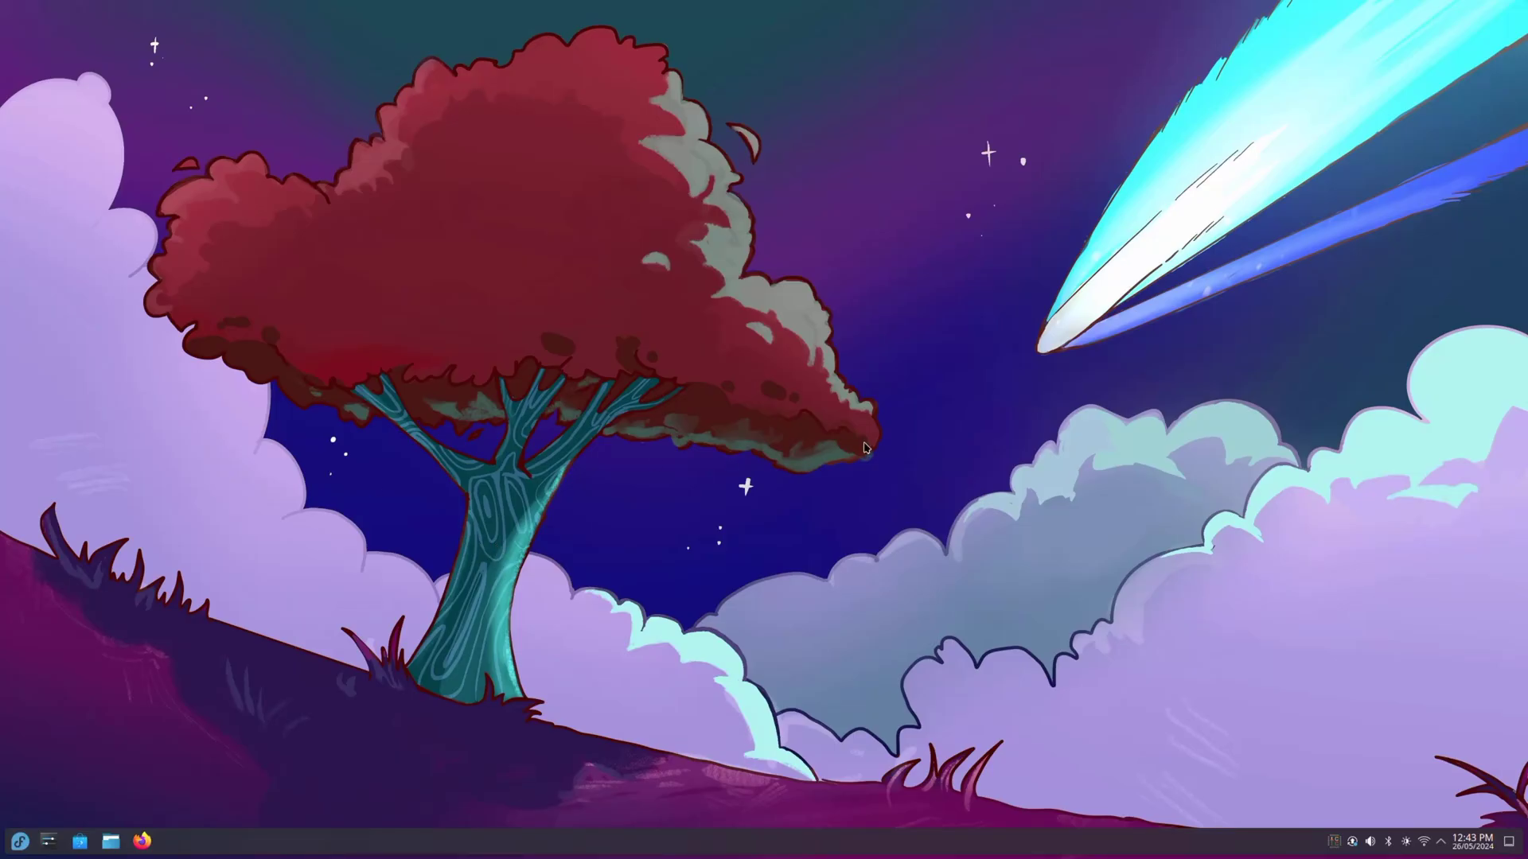
mouse_move(1391, 843)
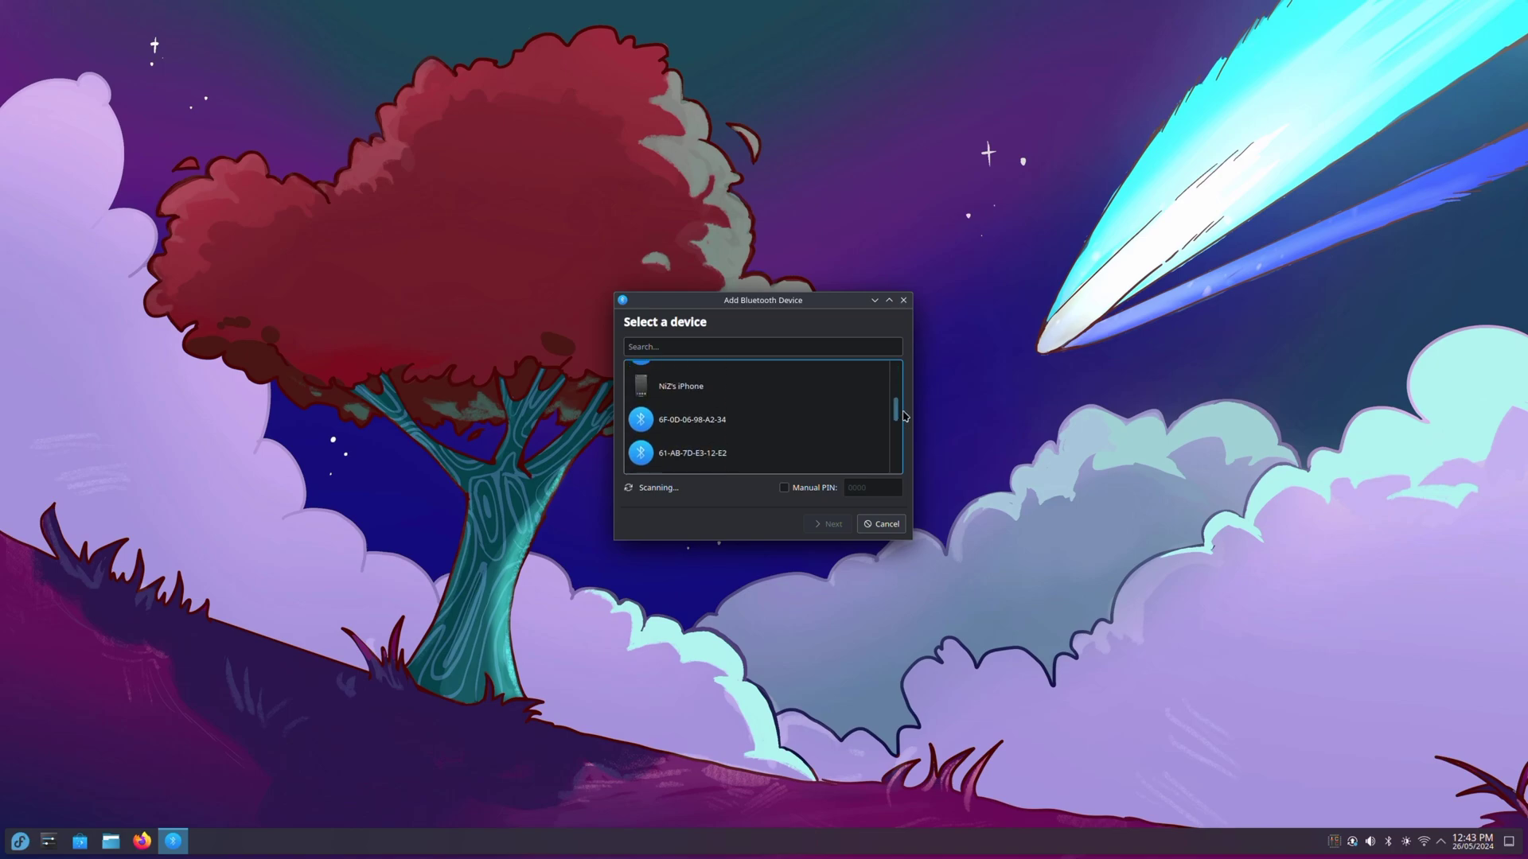
- Select the iPhone in the Add Bluetooth Device wizard so a pairing PIN appears
click(828, 524)
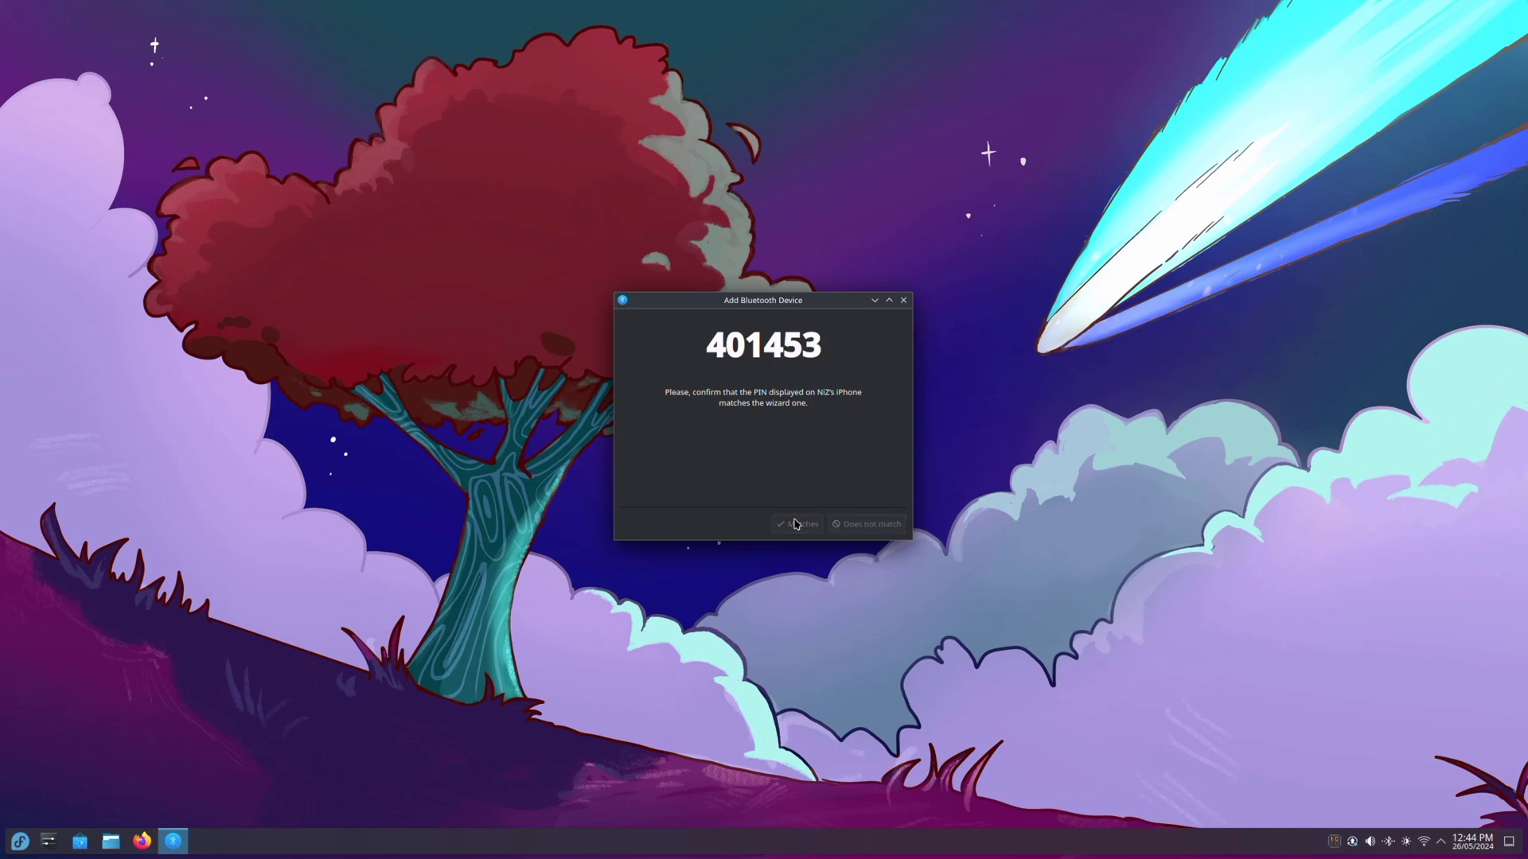
- Confirm the PIN matches to finish pairing the phone and dismiss the wizard
click(797, 524)
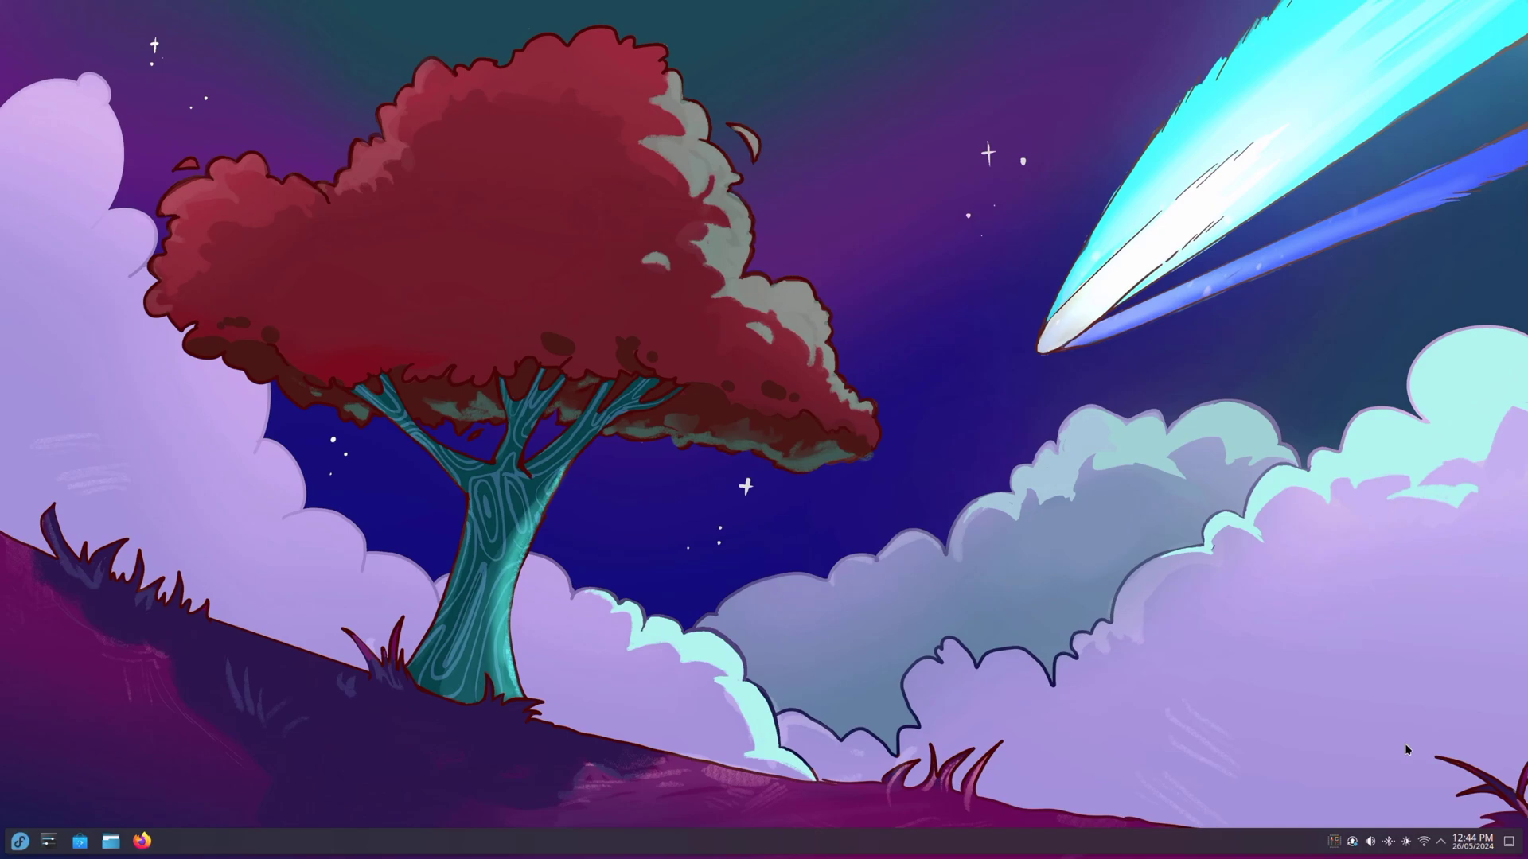
mouse_move(1377, 844)
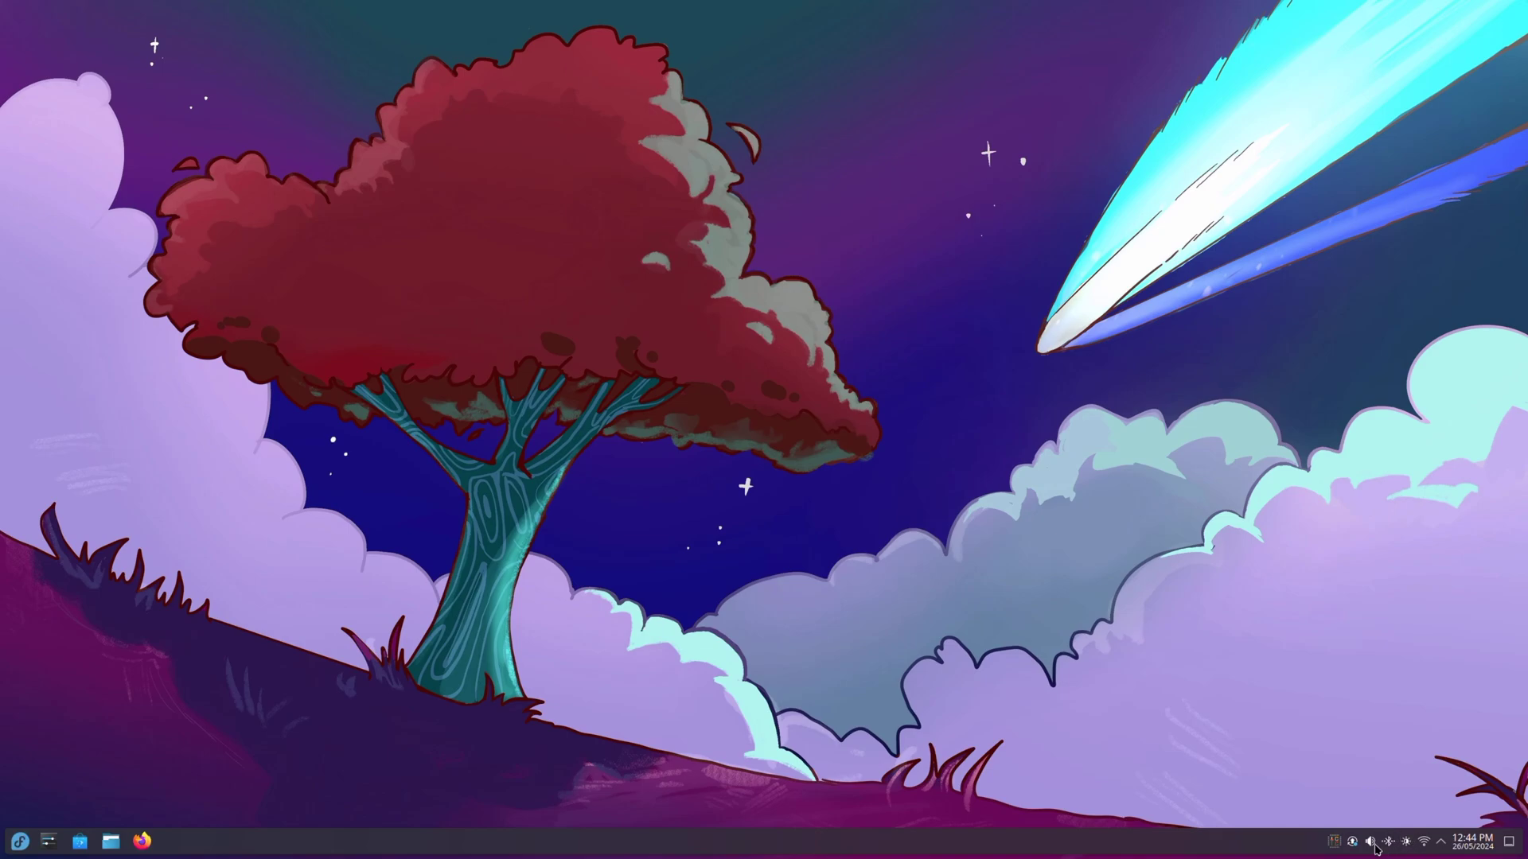
- Raise the HDMI / DisplayPort output volume from 48% to 57% in the tray audio panel
click(1371, 840)
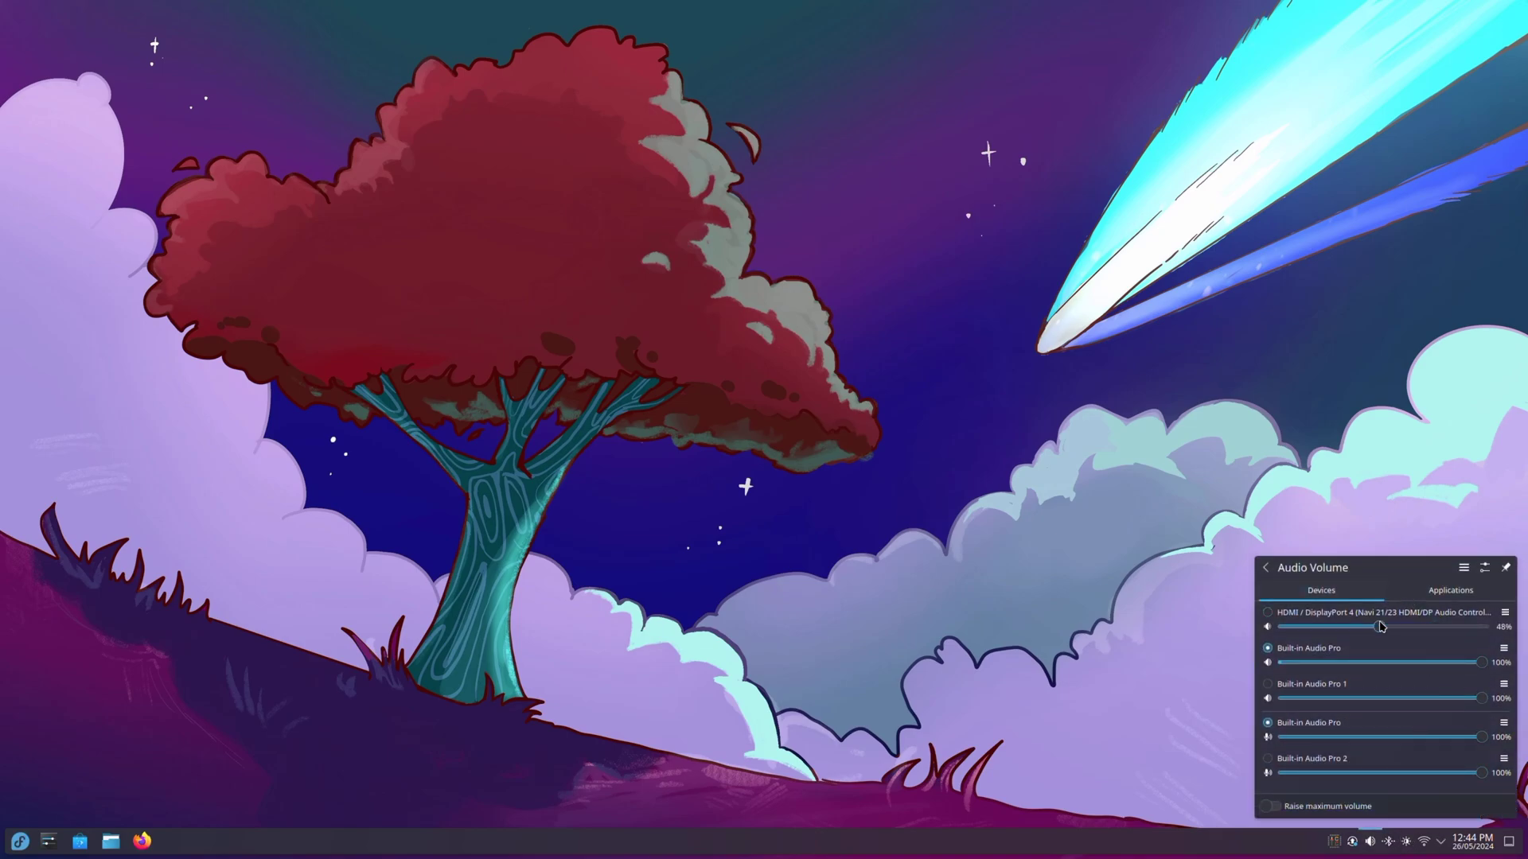
drag(1380, 627, 1399, 627)
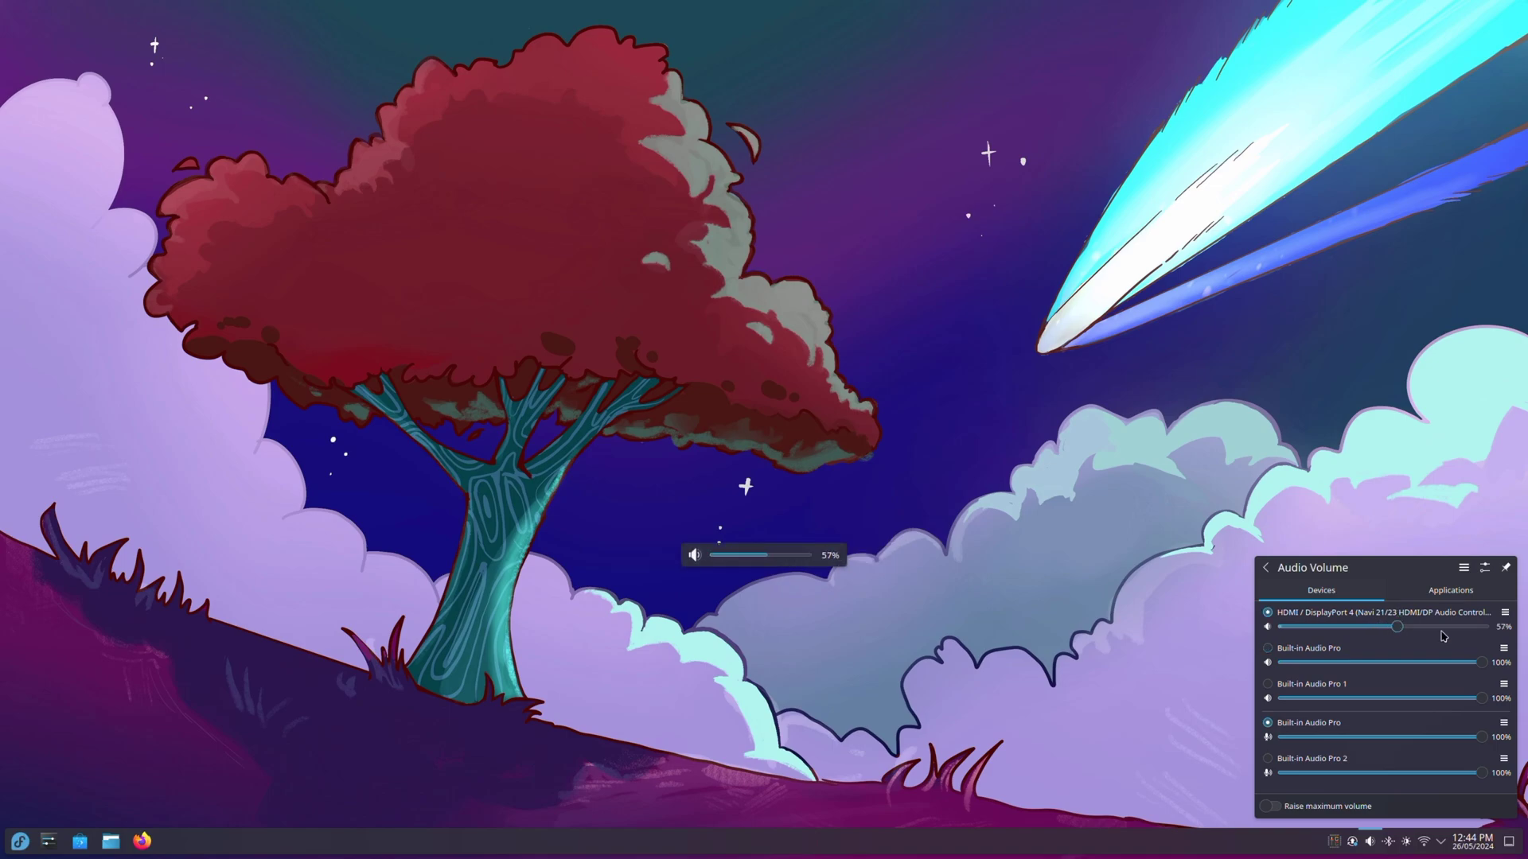